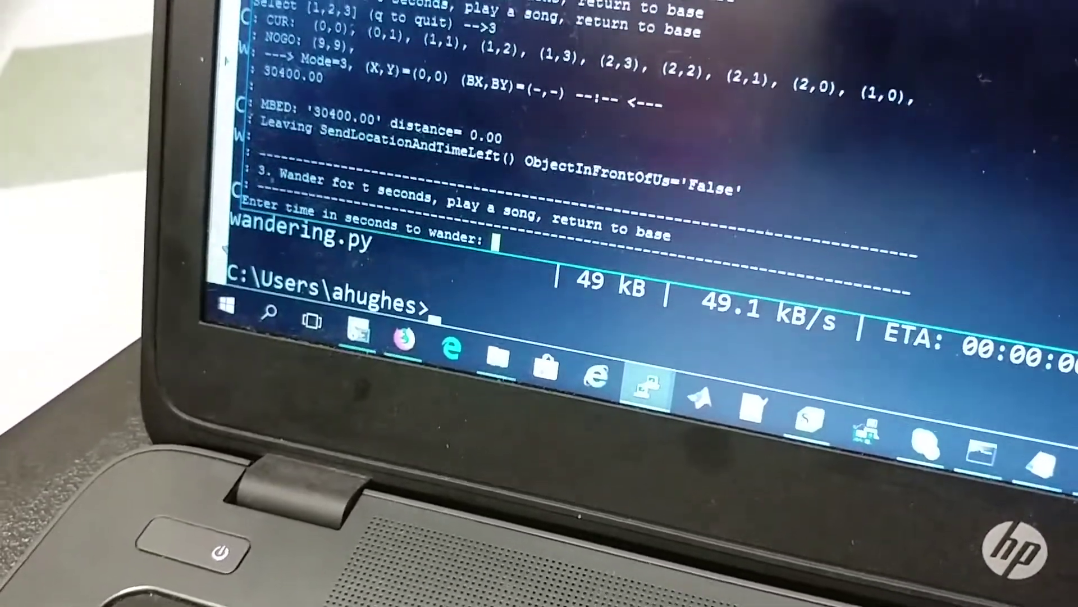
pyautogui.write('70')
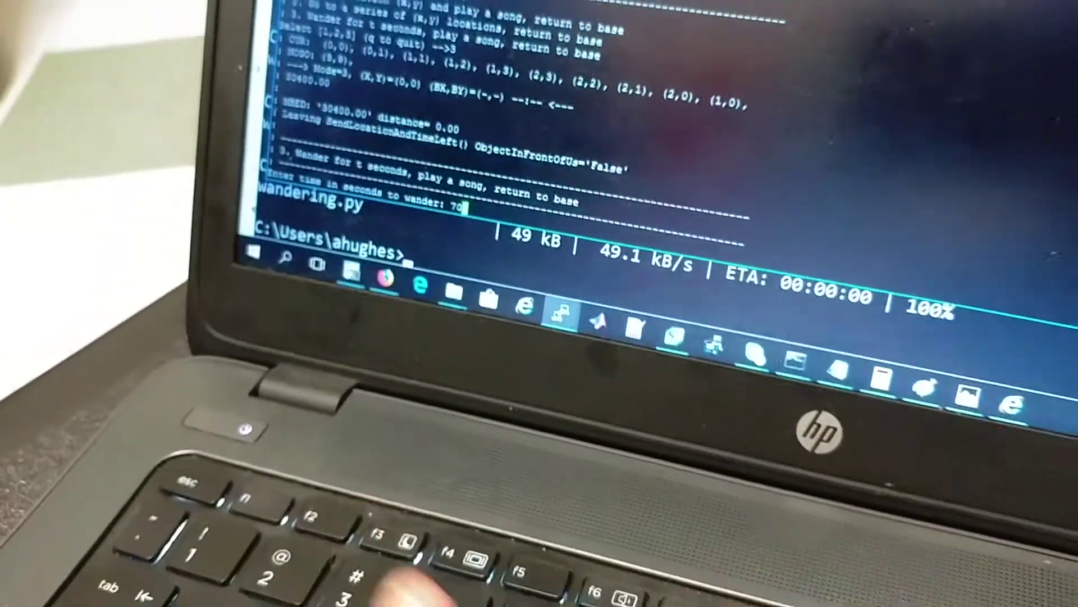